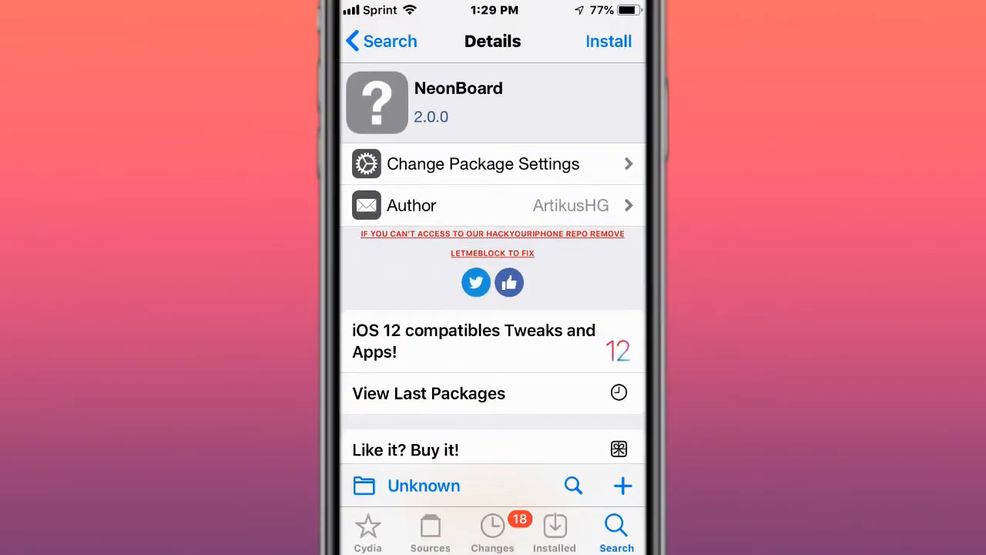
- Scroll through the NeonBoard and Alkaline package details, ending on PassBy 1.8.3's page
{"action": "scroll", "scroll_direction": "down", "scroll_amount": 3}
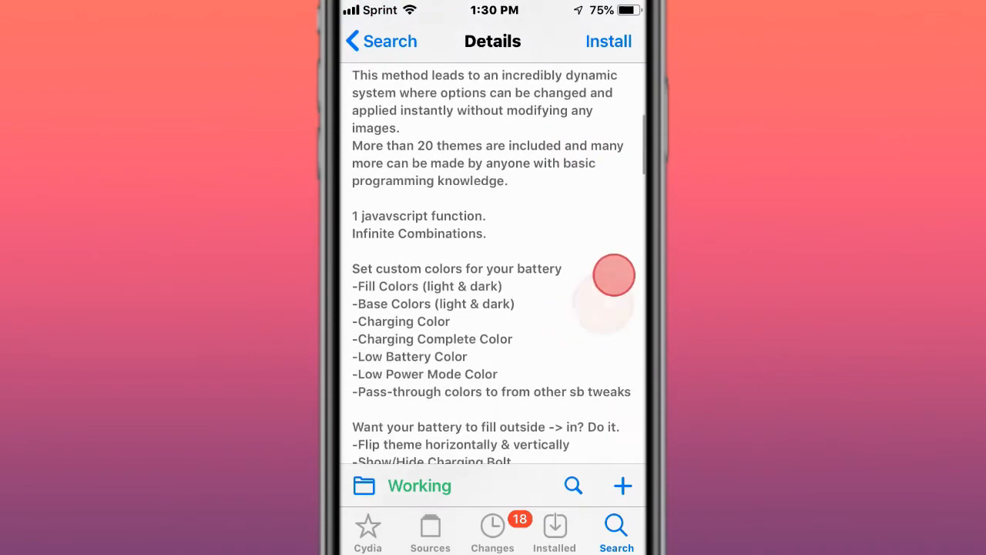
{"action": "scroll", "scroll_direction": "down", "scroll_amount": 3}
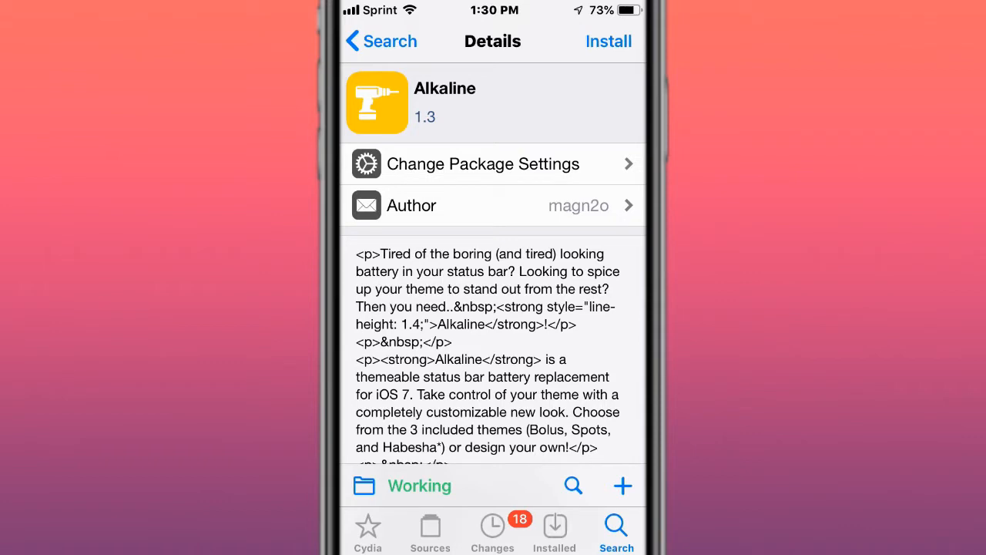
{"action": "scroll", "scroll_direction": "down", "scroll_amount": 3}
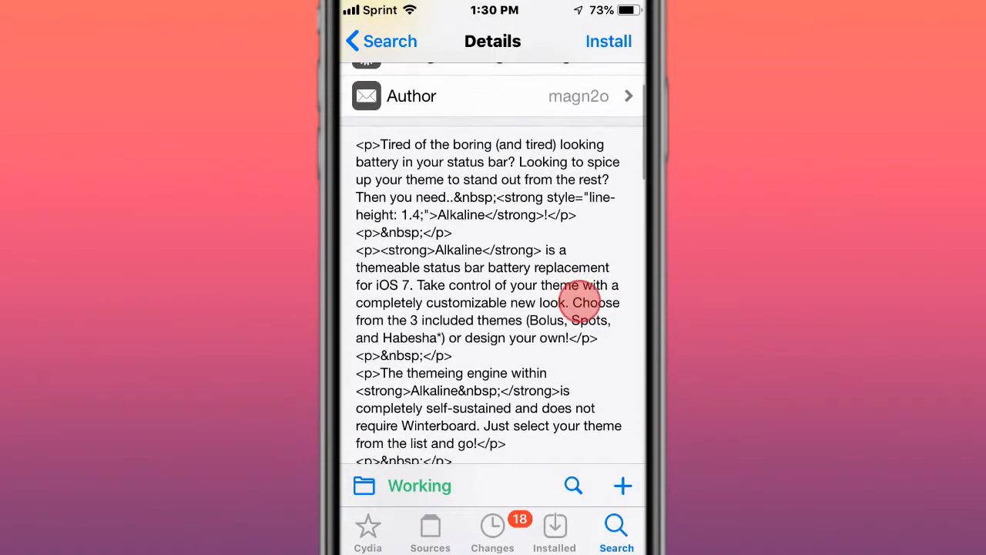
{"action": "scroll", "scroll_direction": "down", "scroll_amount": 3}
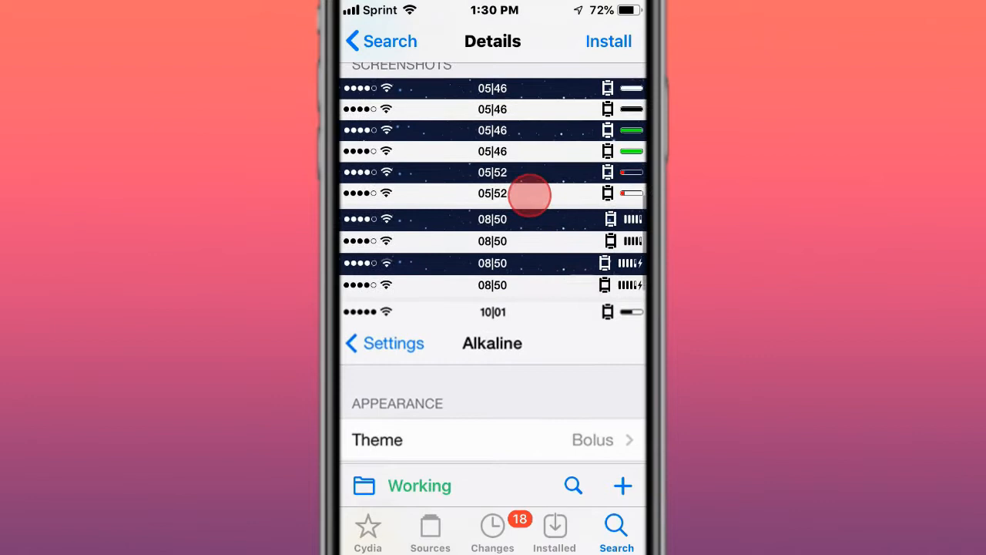
{"action": "scroll", "scroll_direction": "down", "scroll_amount": 3}
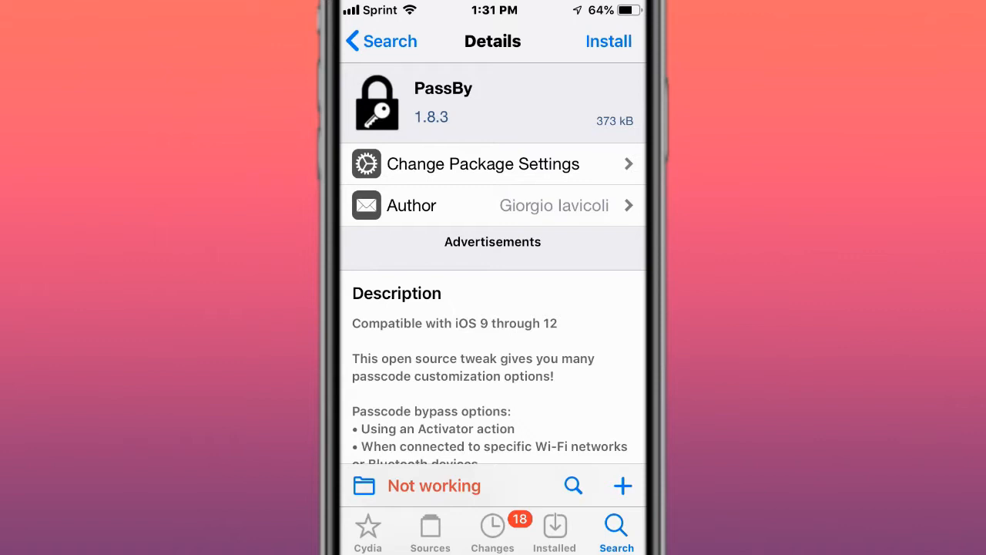
- Scroll through PassBy's description and navigate back from its page
{"action": "scroll", "scroll_direction": "down", "scroll_amount": 3}
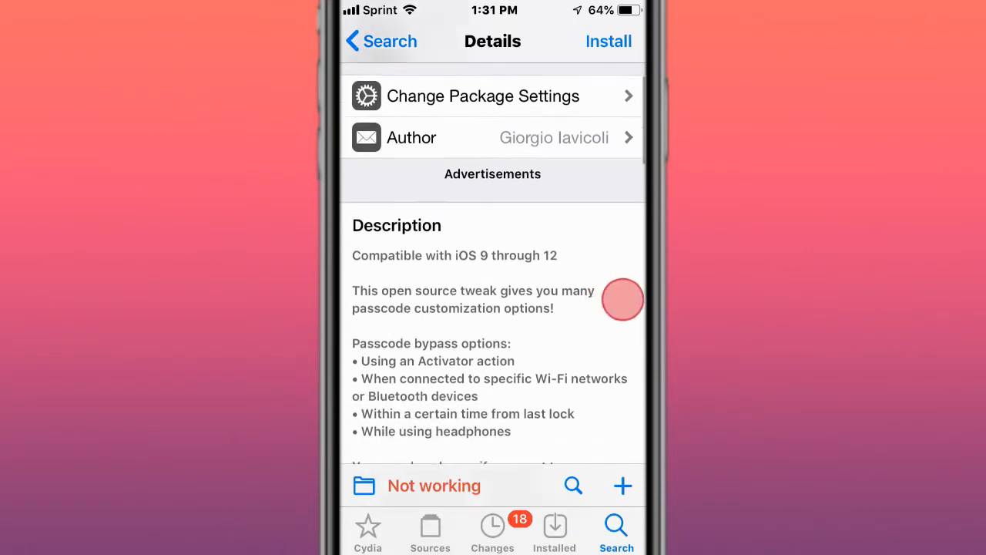
{"action": "scroll", "scroll_direction": "down", "scroll_amount": 3}
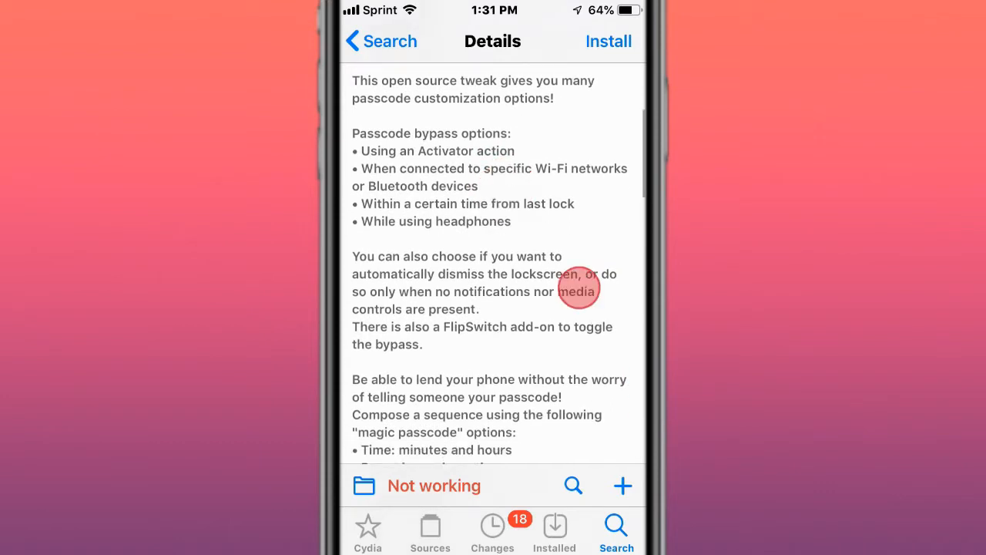
{"action": "scroll", "scroll_direction": "down", "scroll_amount": 3}
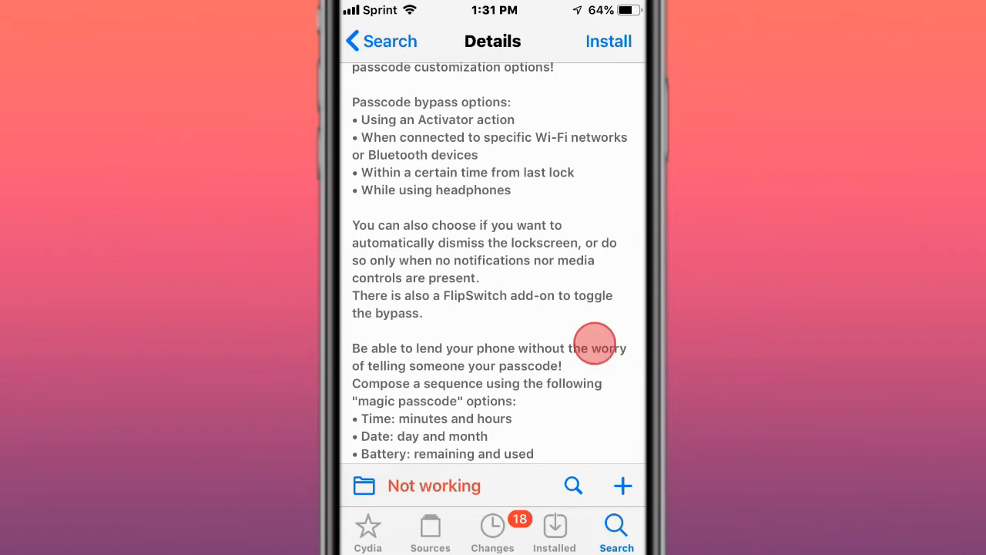
{"action": "left_click", "coordinate": [608, 41]}
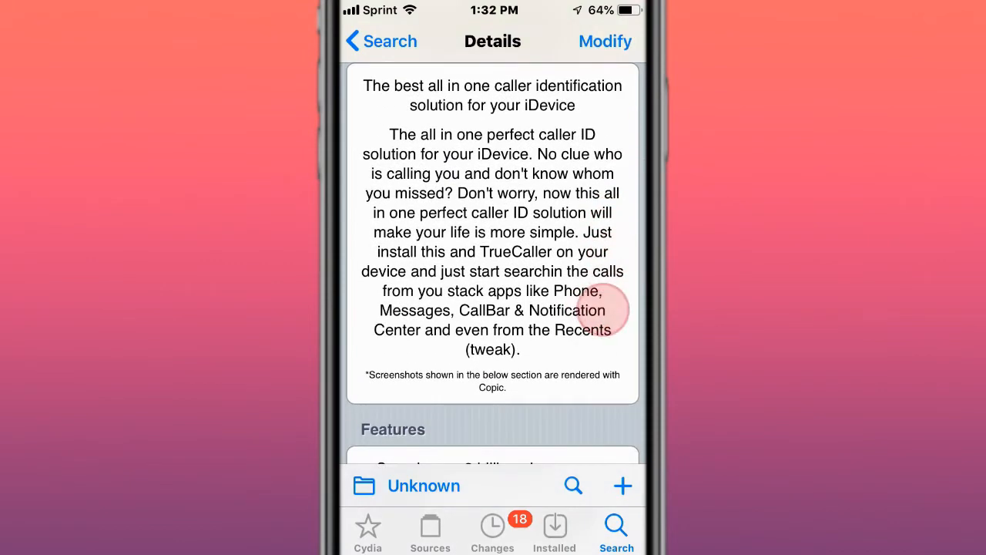
- Browse the caller ID, libsmserver and ScummVM pages, ending on AppData's details
{"action": "scroll", "scroll_direction": "down", "scroll_amount": 3}
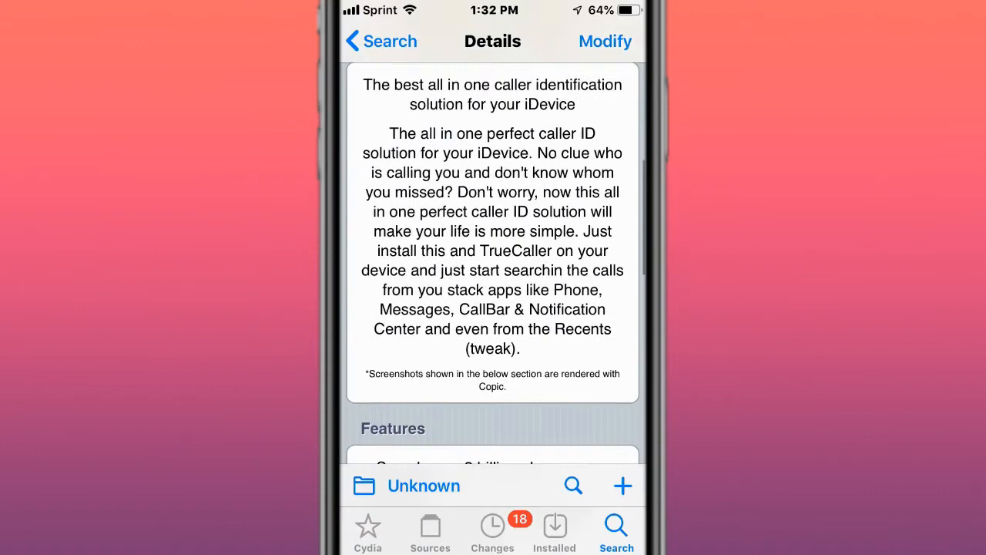
{"action": "scroll", "scroll_direction": "down", "scroll_amount": 3}
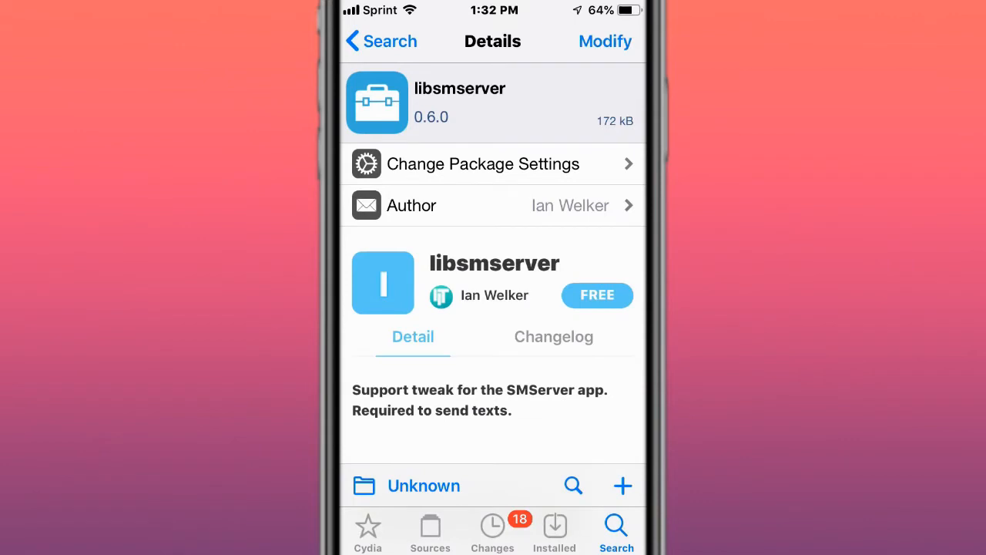
{"action": "scroll", "scroll_direction": "down", "scroll_amount": 3}
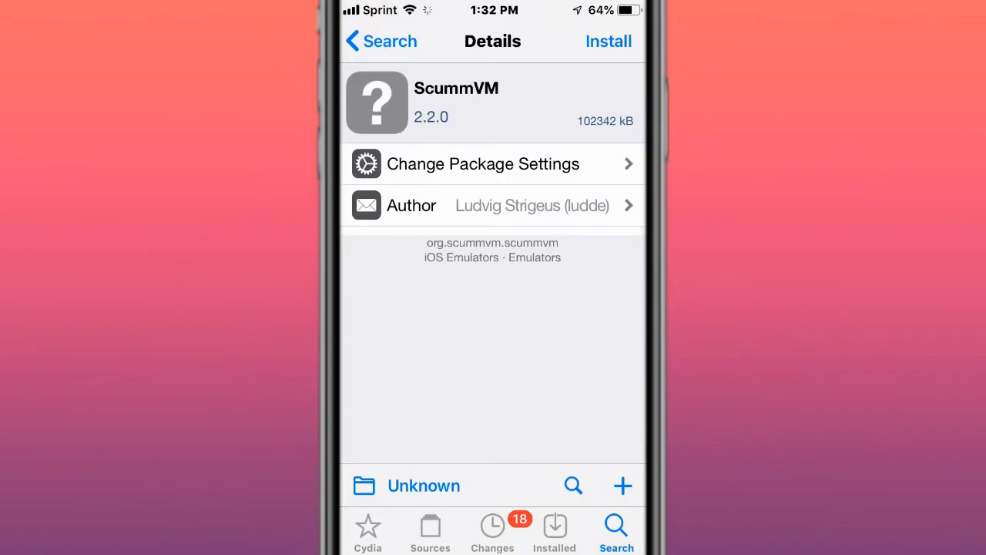
{"action": "scroll", "scroll_direction": "down", "scroll_amount": 3}
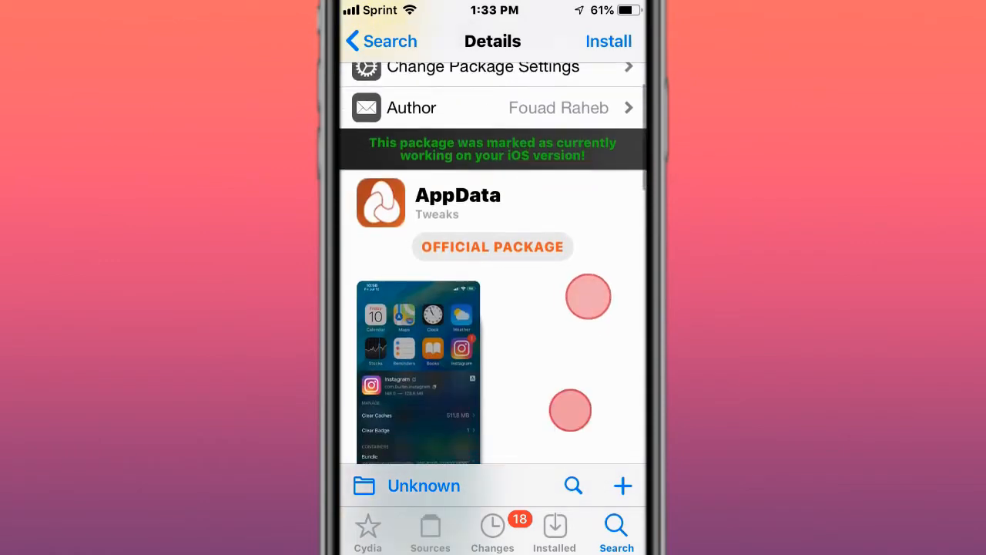
- Scroll through the A-Bypass and MilkyWay 3 package pages
{"action": "scroll", "scroll_direction": "down", "scroll_amount": 3}
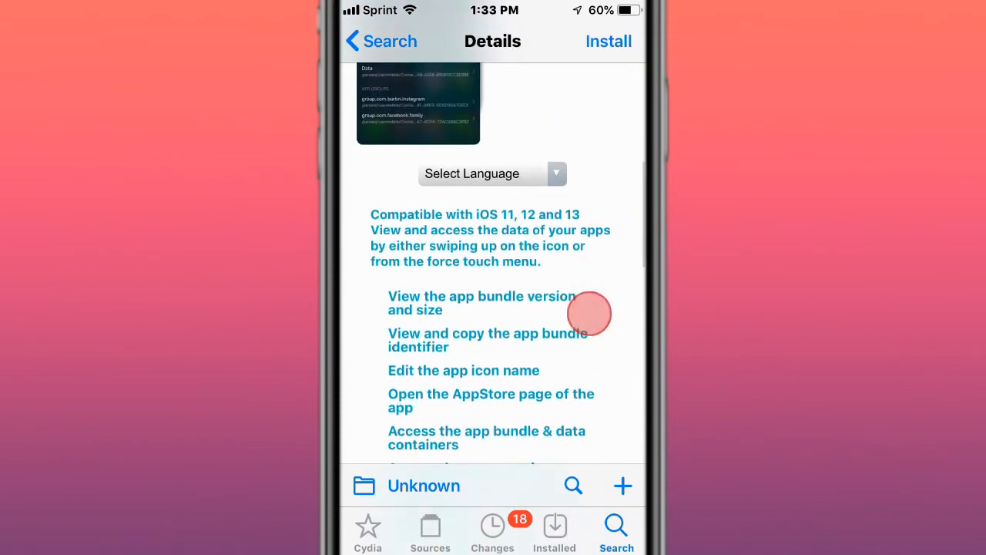
{"action": "scroll", "scroll_direction": "down", "scroll_amount": 3}
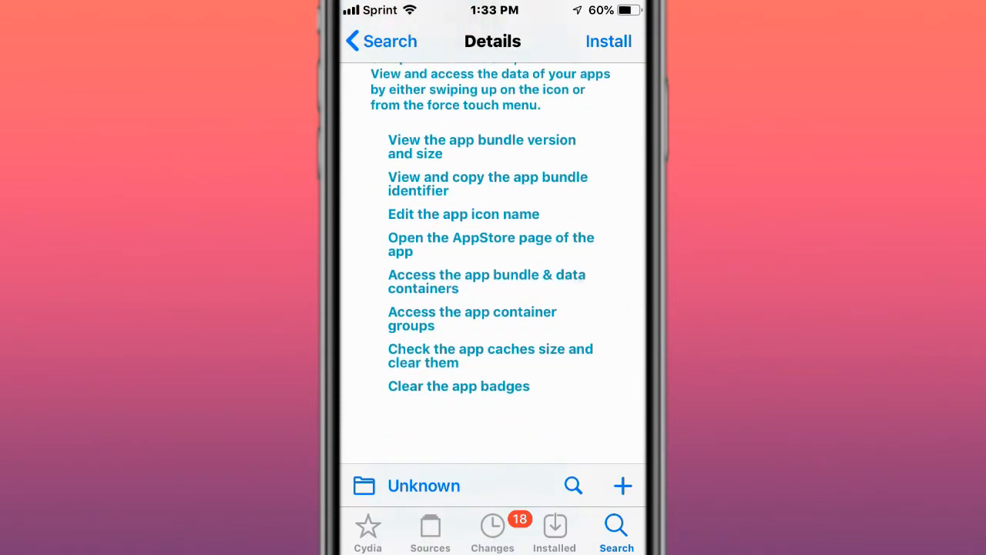
{"action": "scroll", "scroll_direction": "down", "scroll_amount": 3}
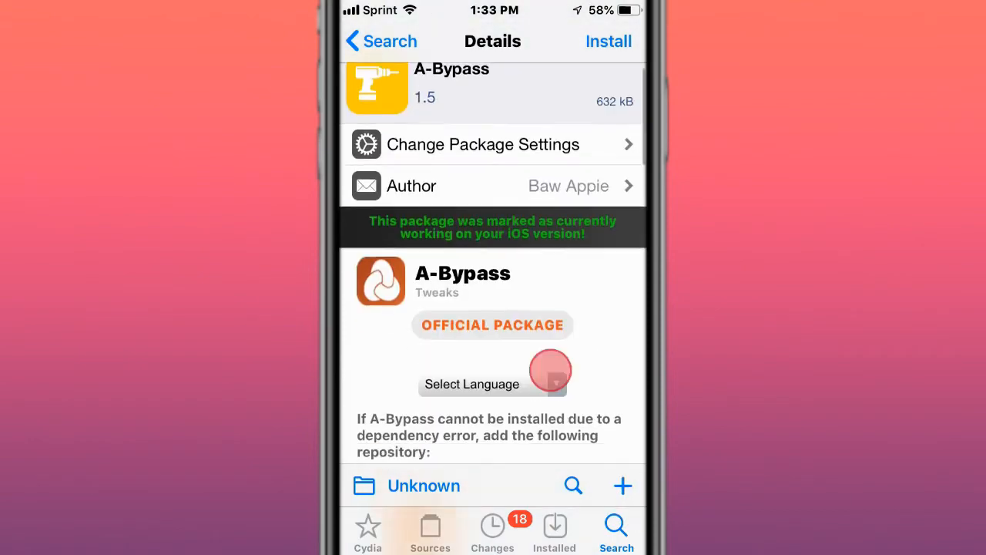
{"action": "scroll", "scroll_direction": "down", "scroll_amount": 3}
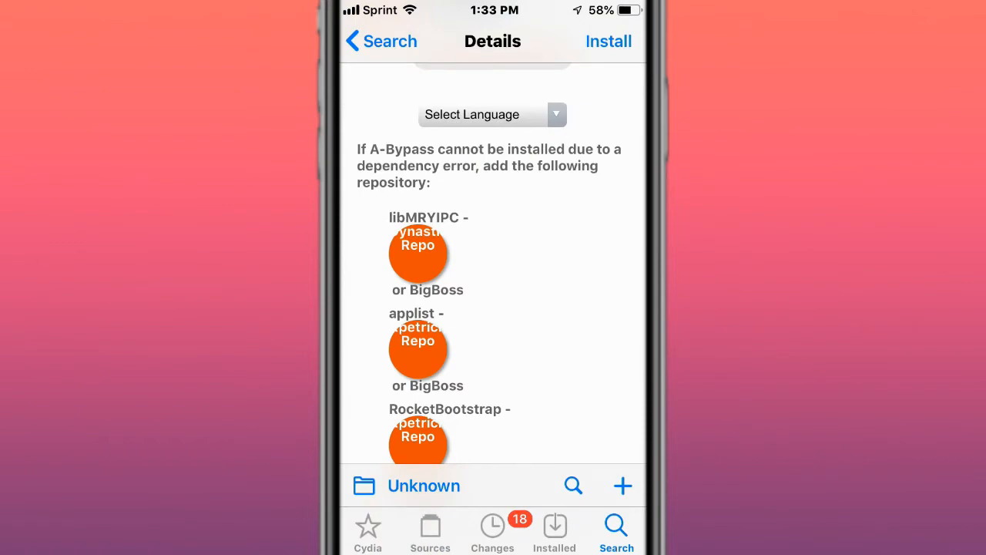
{"action": "scroll", "scroll_direction": "down", "scroll_amount": 3}
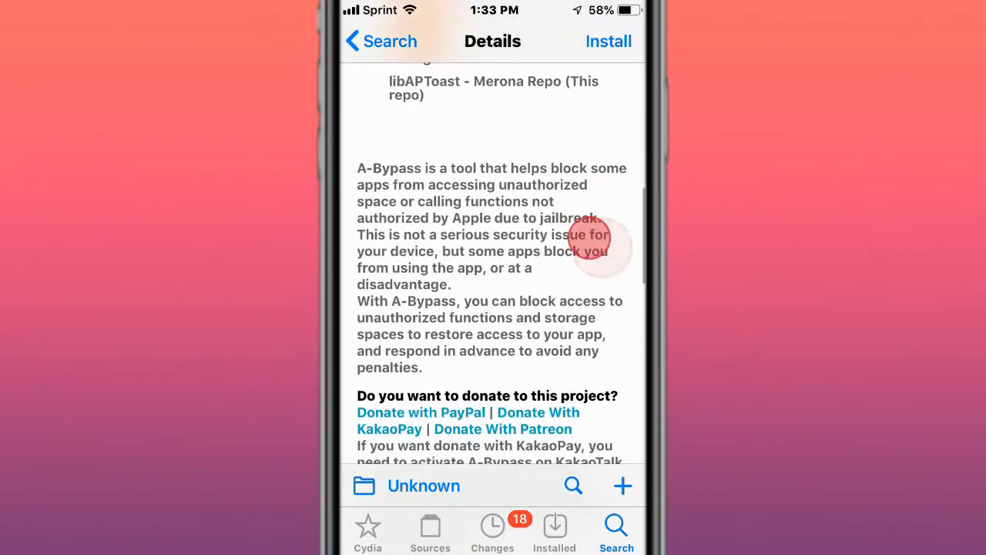
{"action": "scroll", "scroll_direction": "down", "scroll_amount": 3}
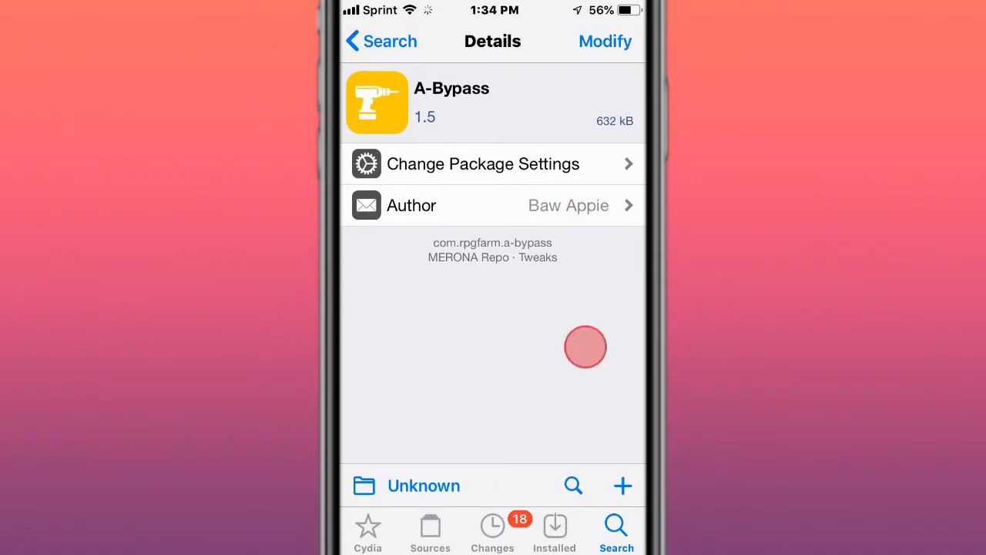
- Browse the video wallpaper tweak page, then return to search results for LottieStatusBar
{"action": "scroll", "scroll_direction": "down", "scroll_amount": 3}
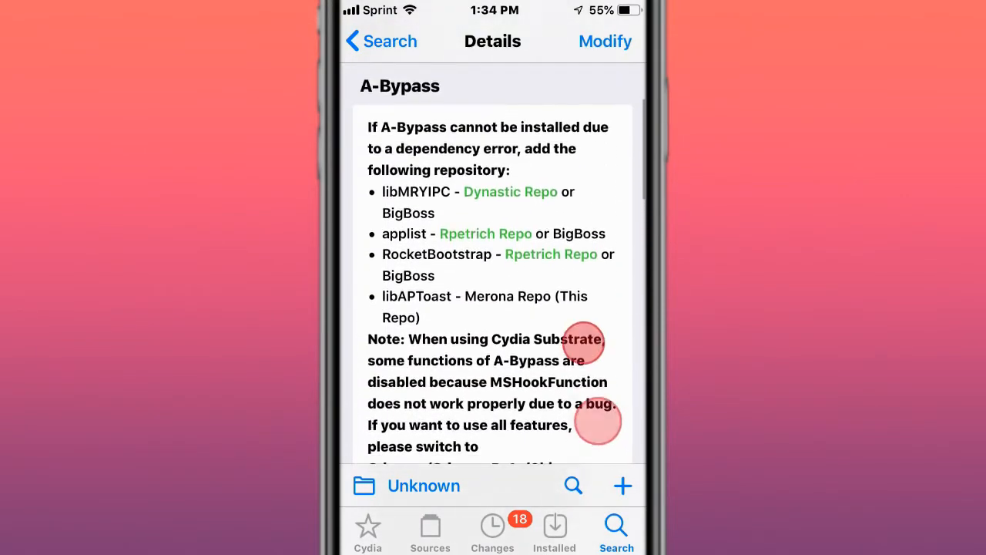
{"action": "scroll", "scroll_direction": "down", "scroll_amount": 3}
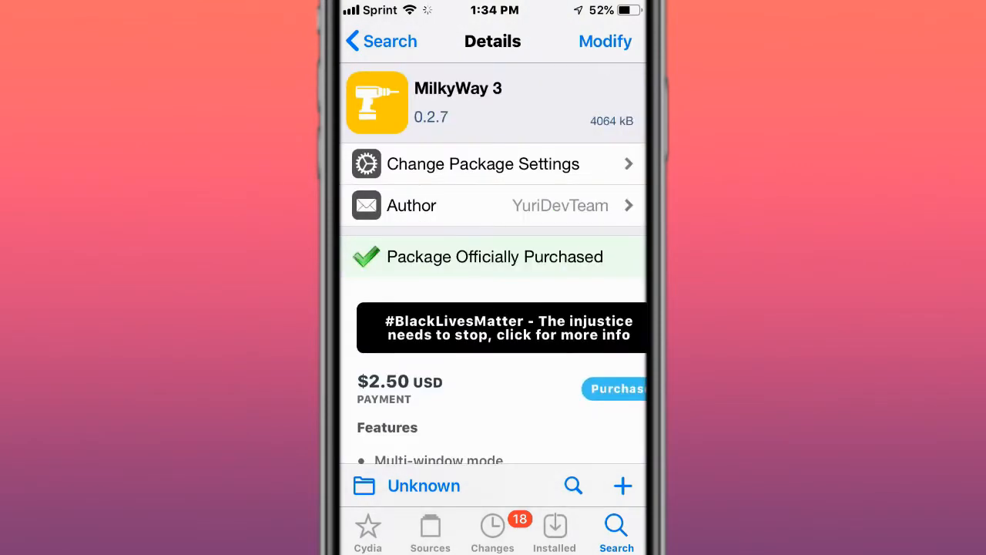
{"action": "scroll", "scroll_direction": "down", "scroll_amount": 3}
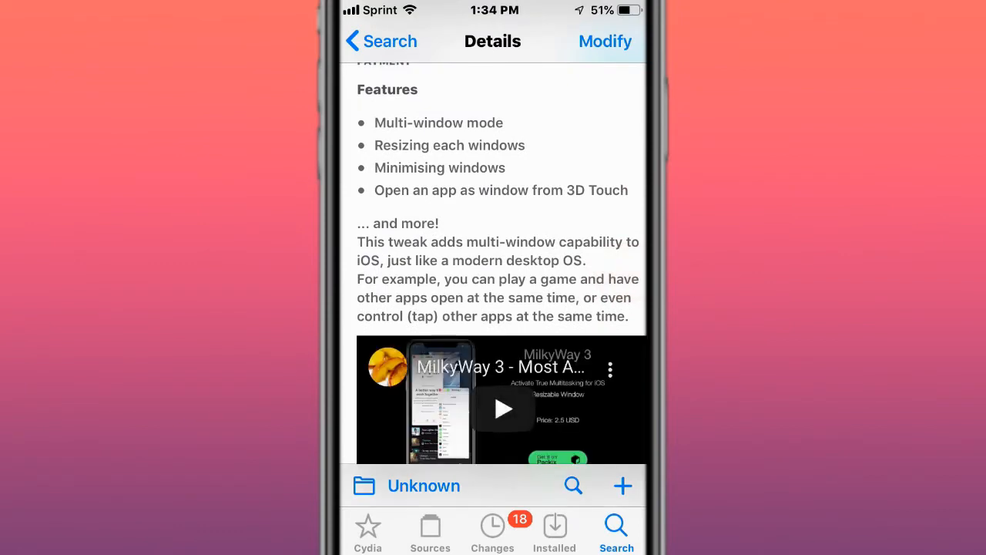
{"action": "scroll", "scroll_direction": "down", "scroll_amount": 3}
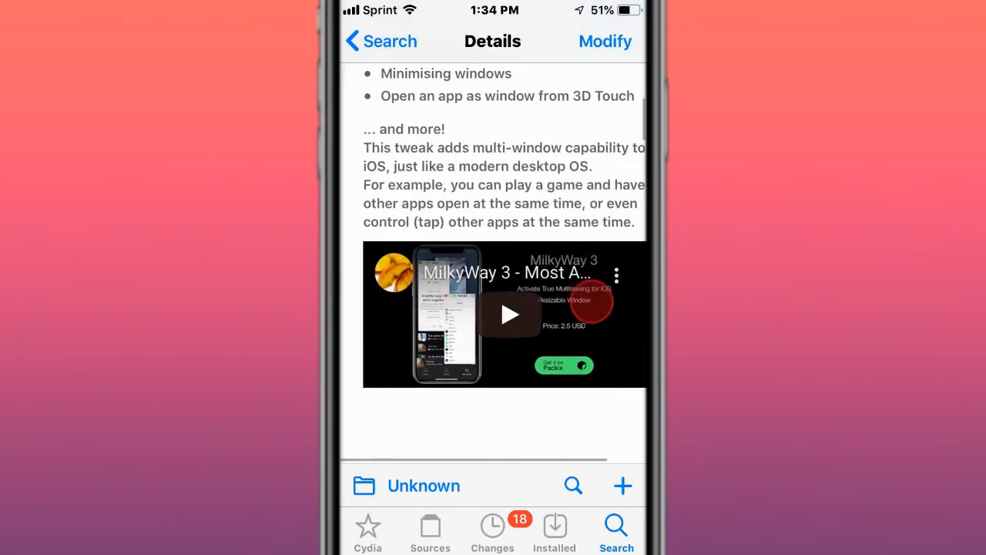
{"action": "scroll", "scroll_direction": "down", "scroll_amount": 3}
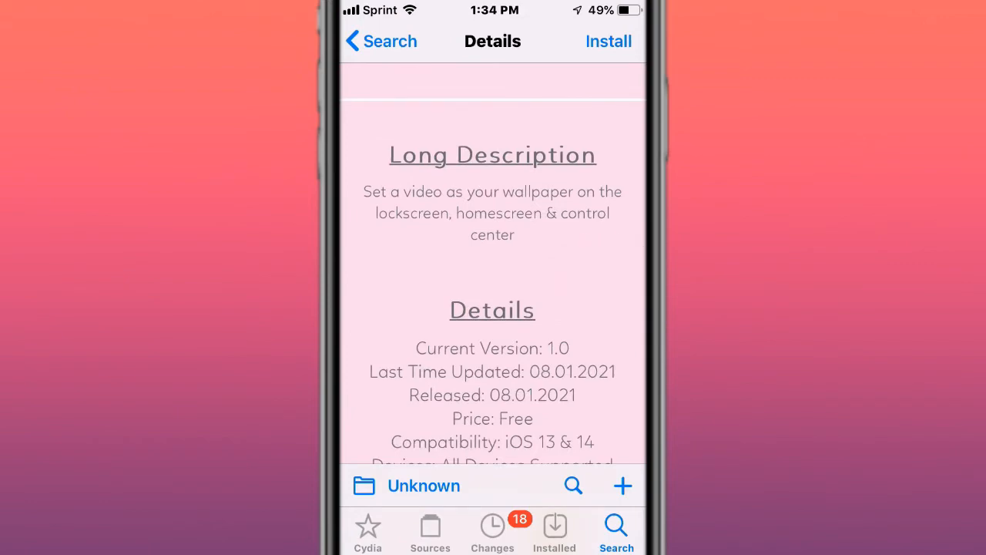
{"action": "left_click", "coordinate": [608, 41]}
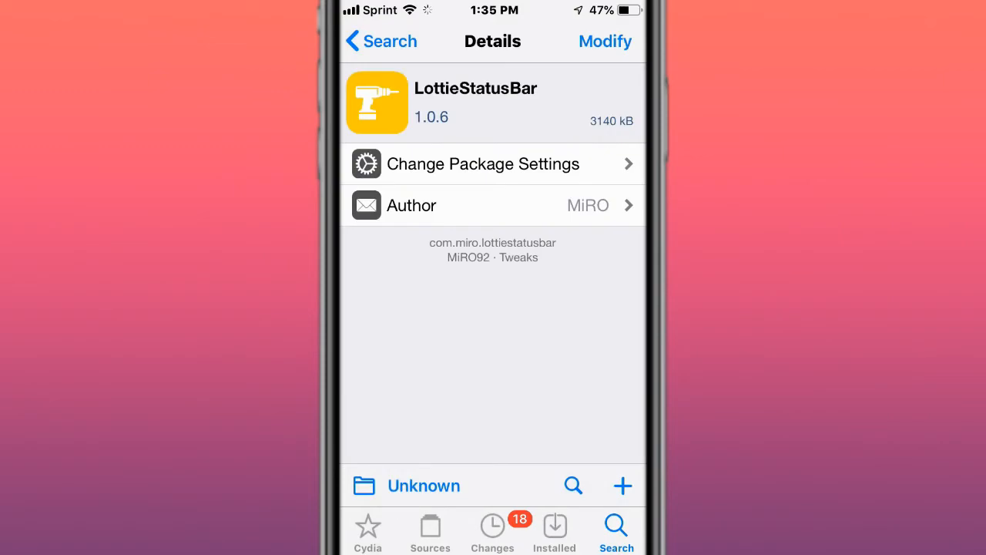
- Browse LibGcUniversal, PhotosPro and BatteryFlow Reborn, then scroll the $1.80 lock-screen contact tweak's description
{"action": "scroll", "scroll_direction": "down", "scroll_amount": 3}
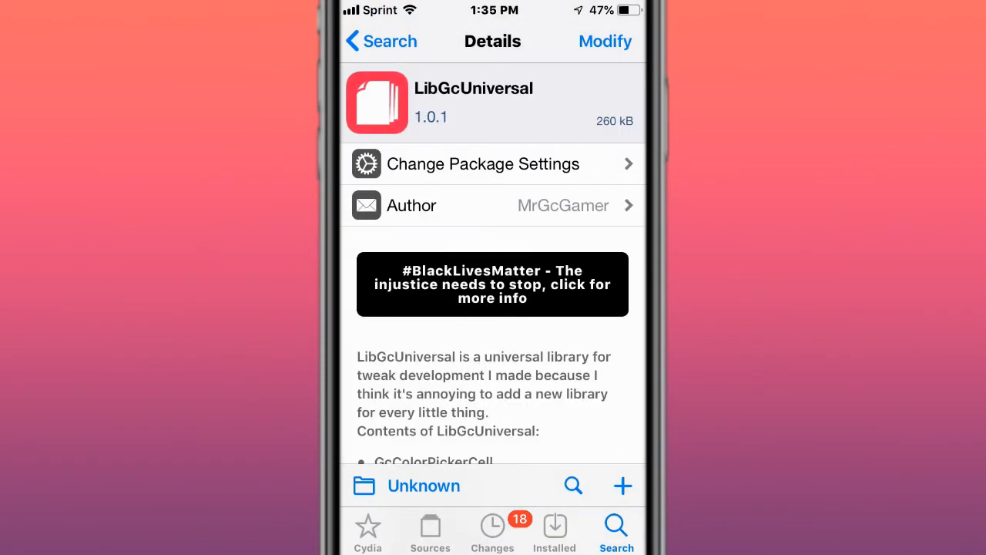
{"action": "scroll", "scroll_direction": "down", "scroll_amount": 3}
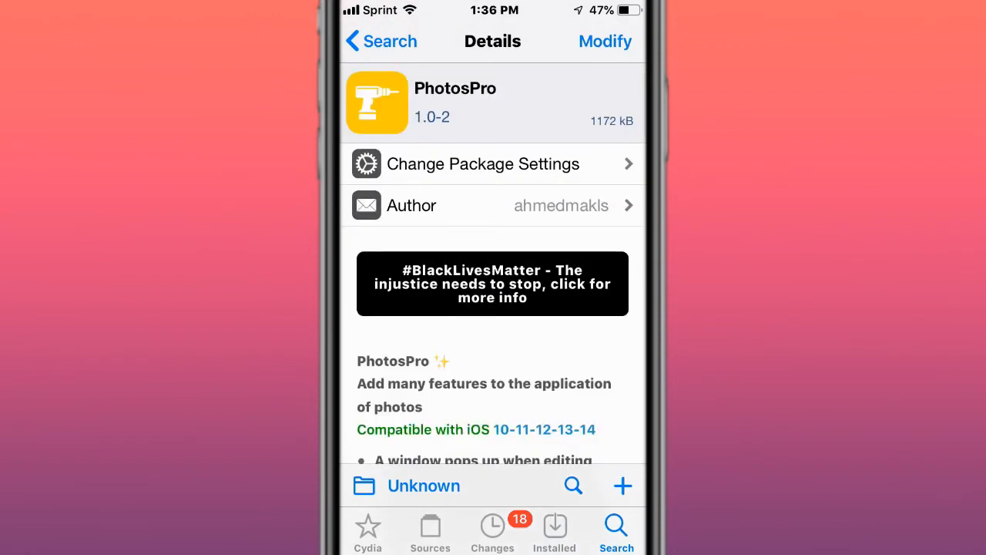
{"action": "scroll", "scroll_direction": "down", "scroll_amount": 3}
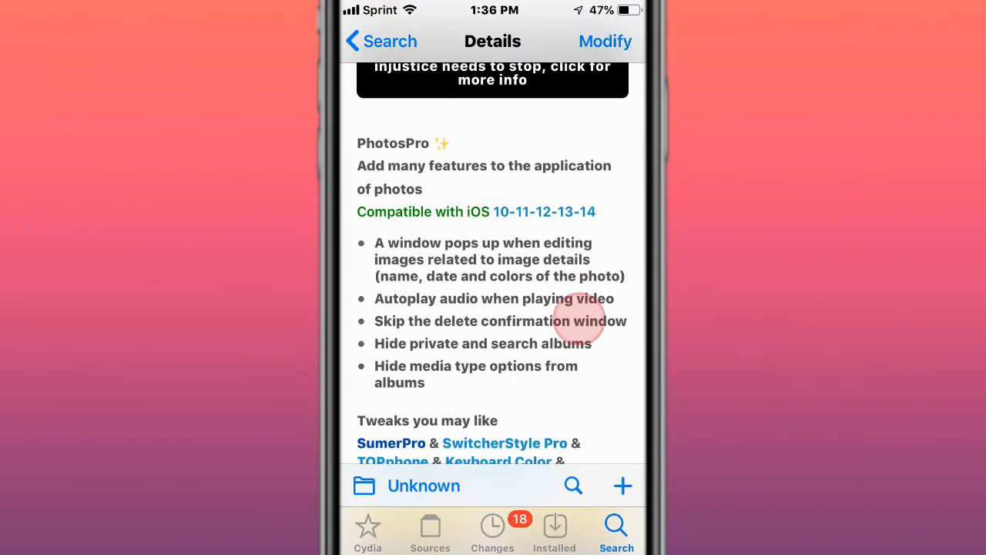
{"action": "scroll", "scroll_direction": "down", "scroll_amount": 3}
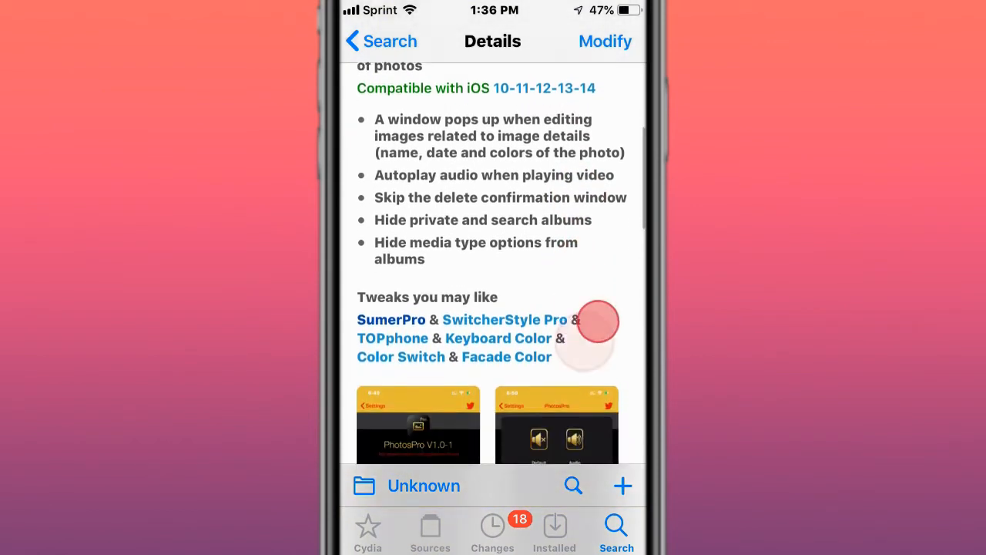
{"action": "scroll", "scroll_direction": "down", "scroll_amount": 3}
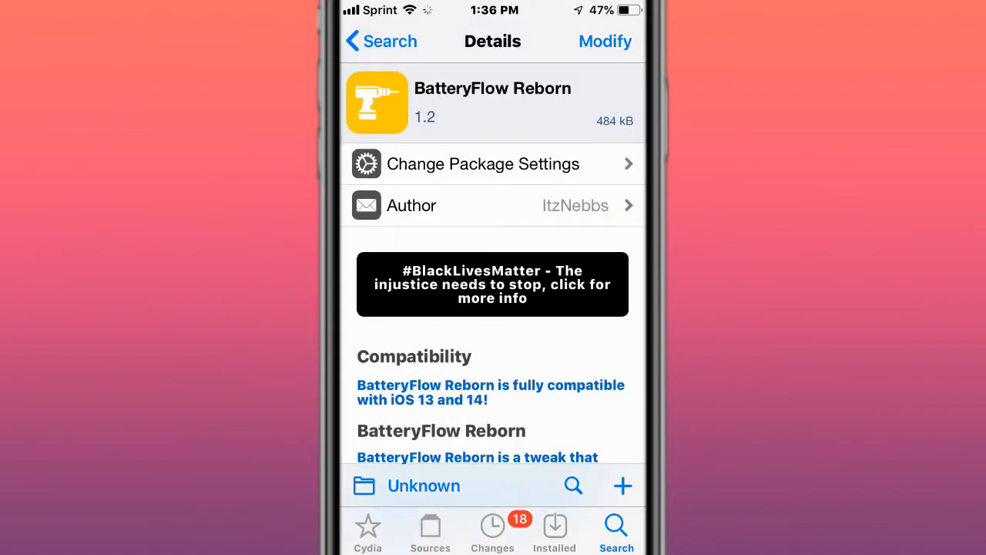
{"action": "scroll", "scroll_direction": "down", "scroll_amount": 3}
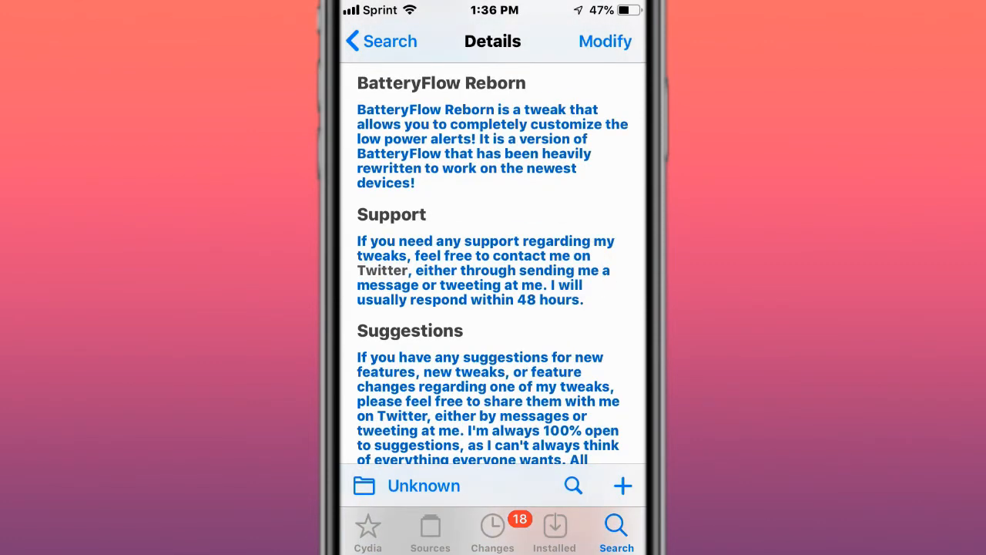
{"action": "scroll", "scroll_direction": "down", "scroll_amount": 3}
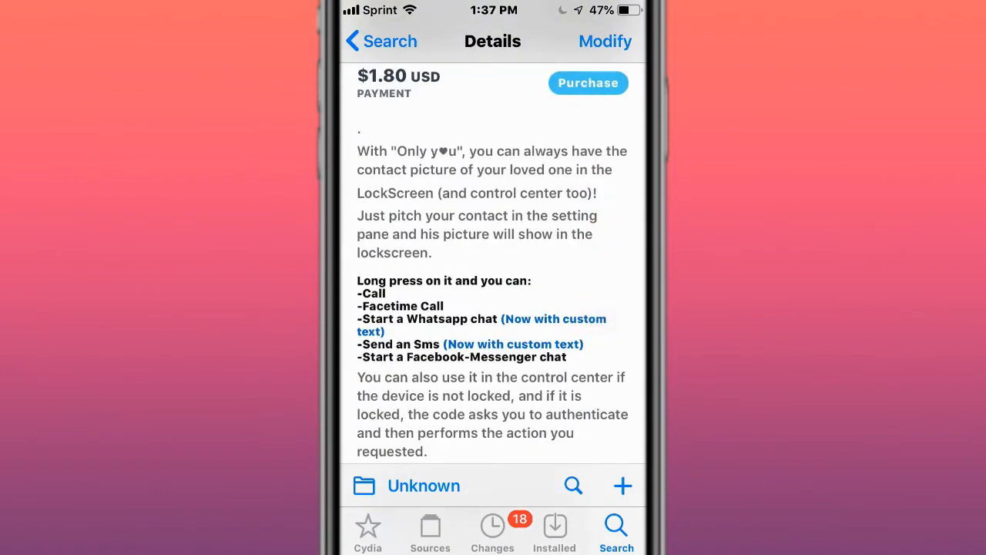
- Scroll through the LS Contacts, SwitcherStyle Pro and AnimationsBeFastPlus package pages
{"action": "scroll", "scroll_direction": "down", "scroll_amount": 3}
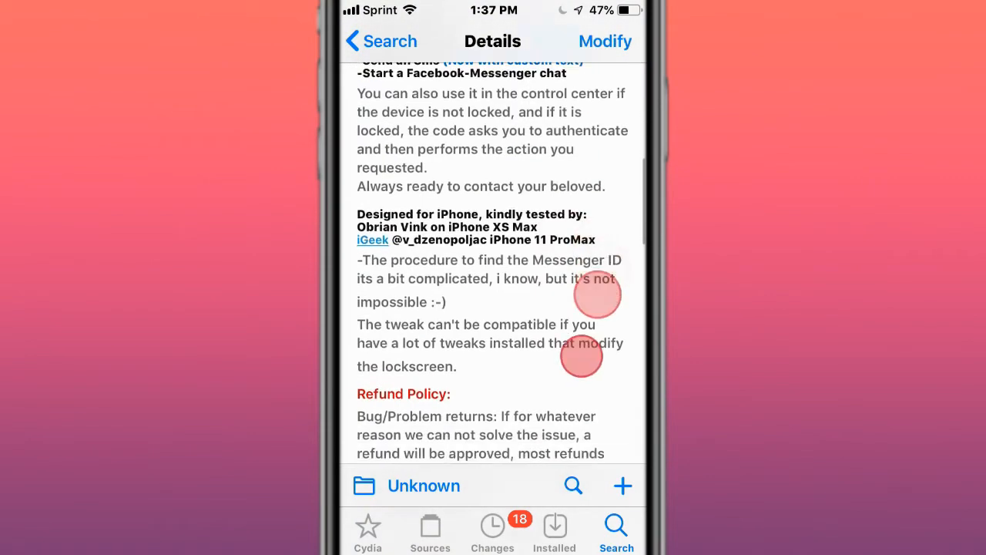
{"action": "scroll", "scroll_direction": "down", "scroll_amount": 3}
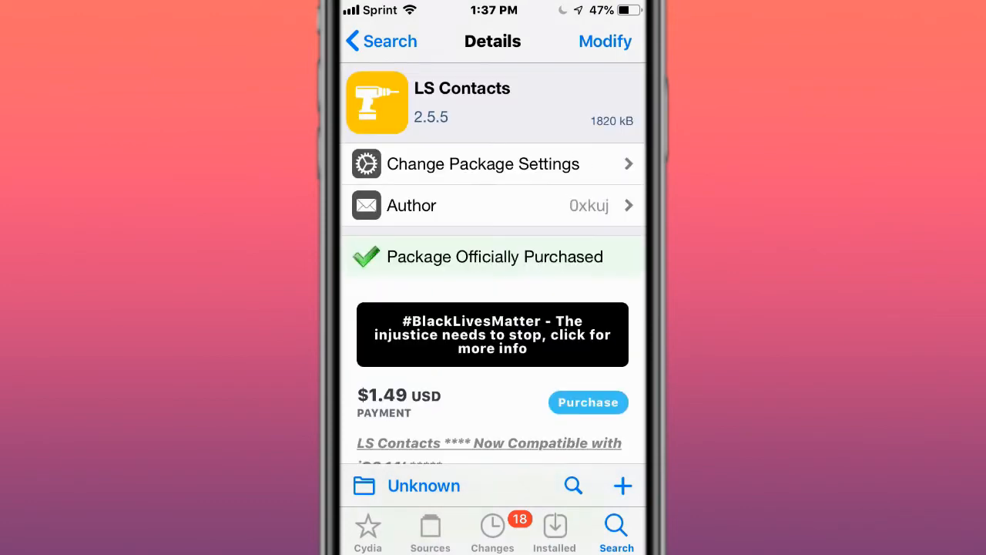
{"action": "scroll", "scroll_direction": "down", "scroll_amount": 3}
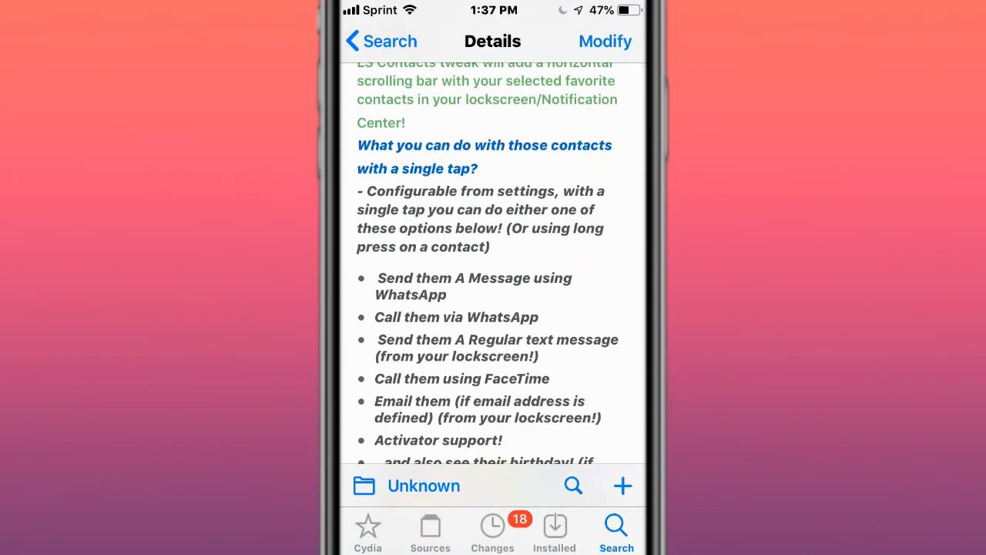
{"action": "scroll", "scroll_direction": "down", "scroll_amount": 3}
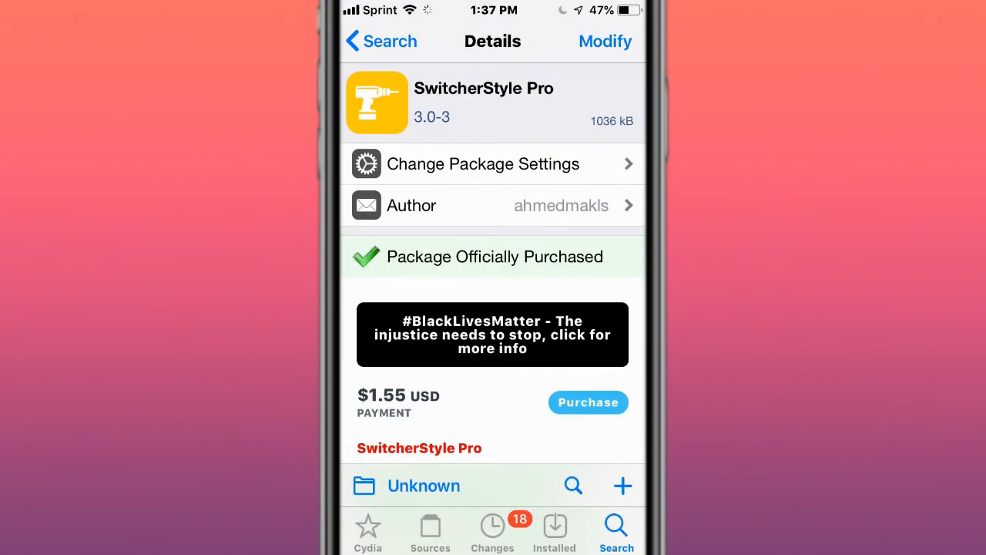
{"action": "scroll", "scroll_direction": "down", "scroll_amount": 3}
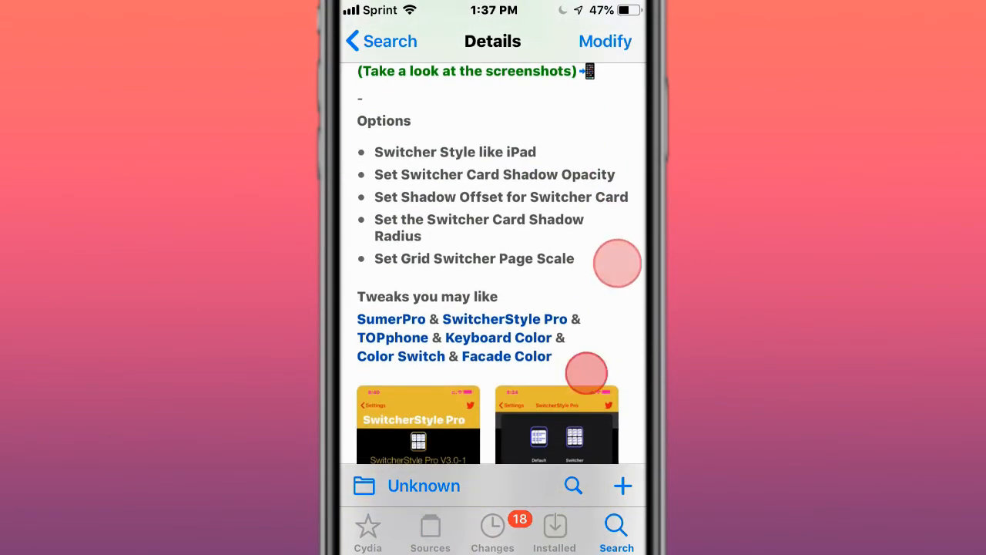
{"action": "scroll", "scroll_direction": "down", "scroll_amount": 3}
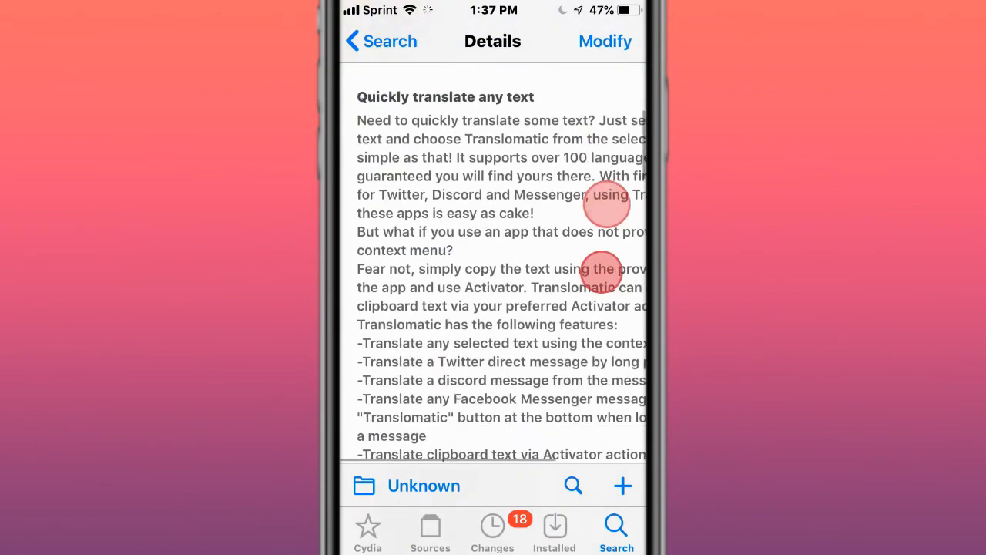
{"action": "scroll", "scroll_direction": "down", "scroll_amount": 3}
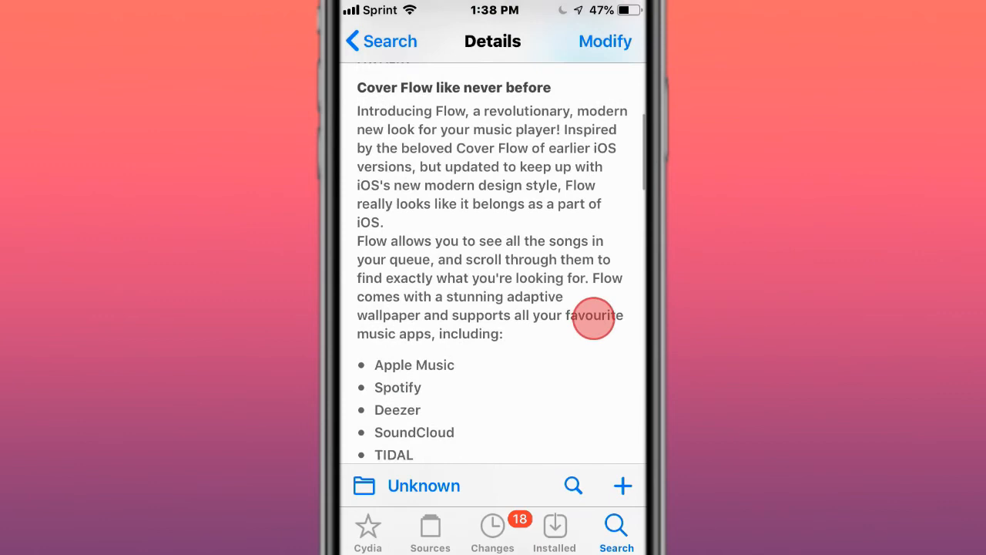
- Browse AnimPlus and FastX, then scroll FakeClockUp's description down to its licence
{"action": "scroll", "scroll_direction": "down", "scroll_amount": 3}
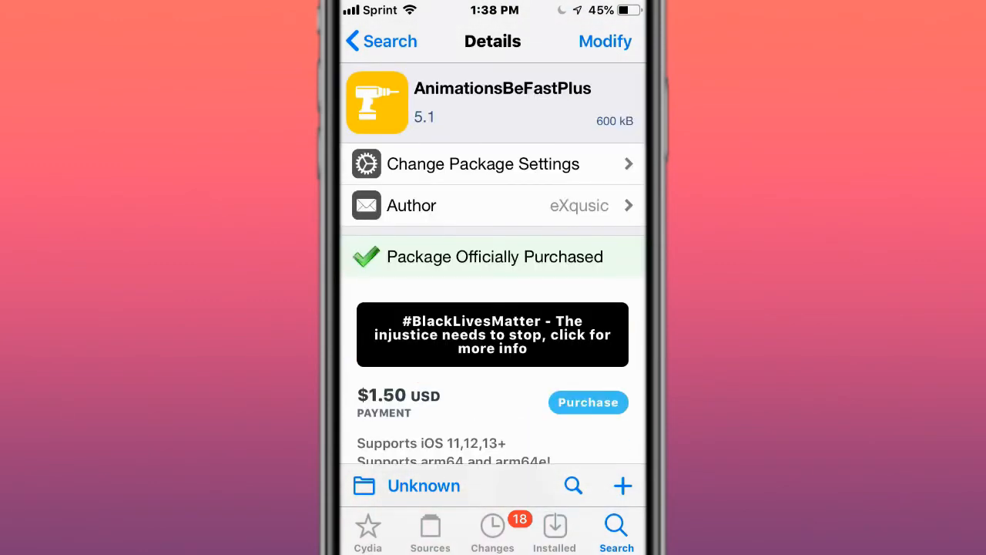
{"action": "scroll", "scroll_direction": "down", "scroll_amount": 3}
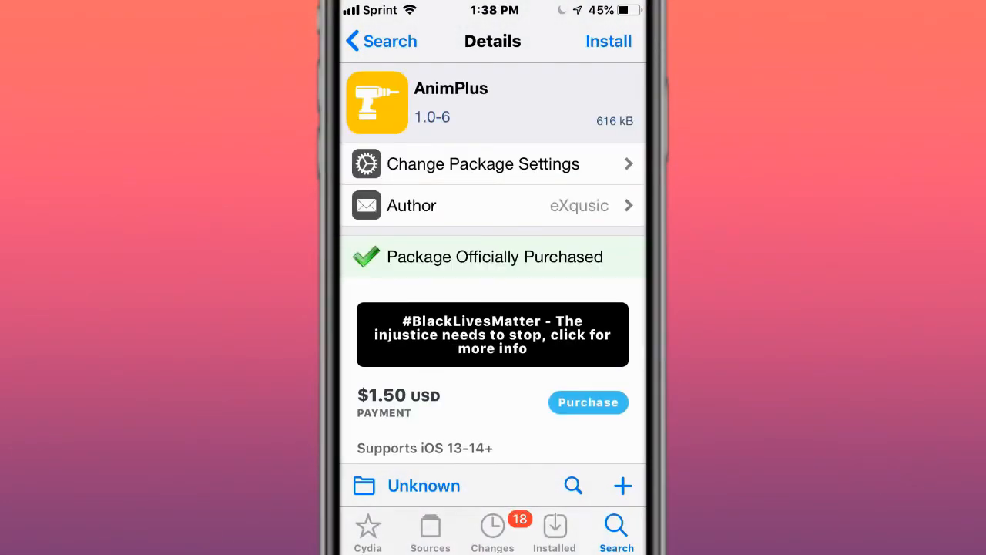
{"action": "scroll", "scroll_direction": "down", "scroll_amount": 3}
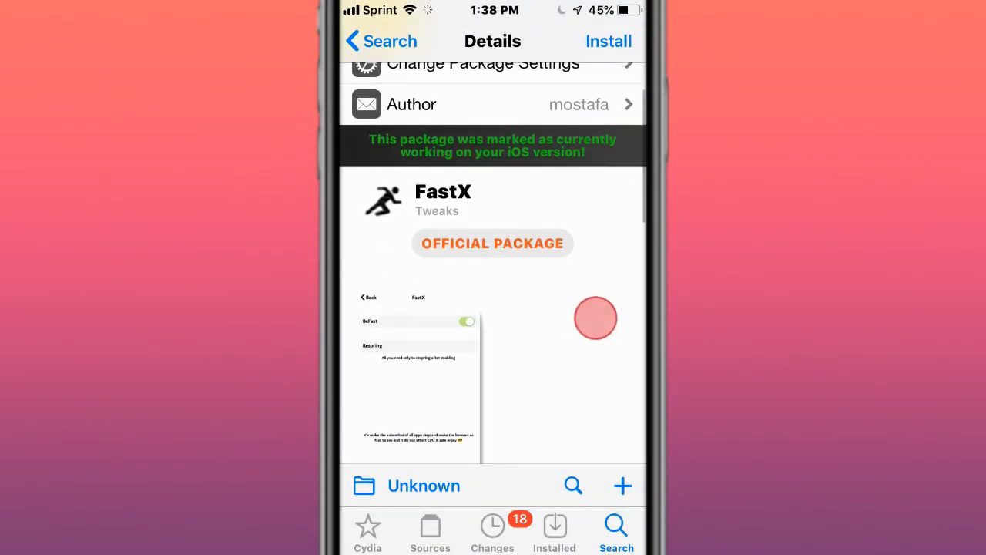
{"action": "scroll", "scroll_direction": "down", "scroll_amount": 3}
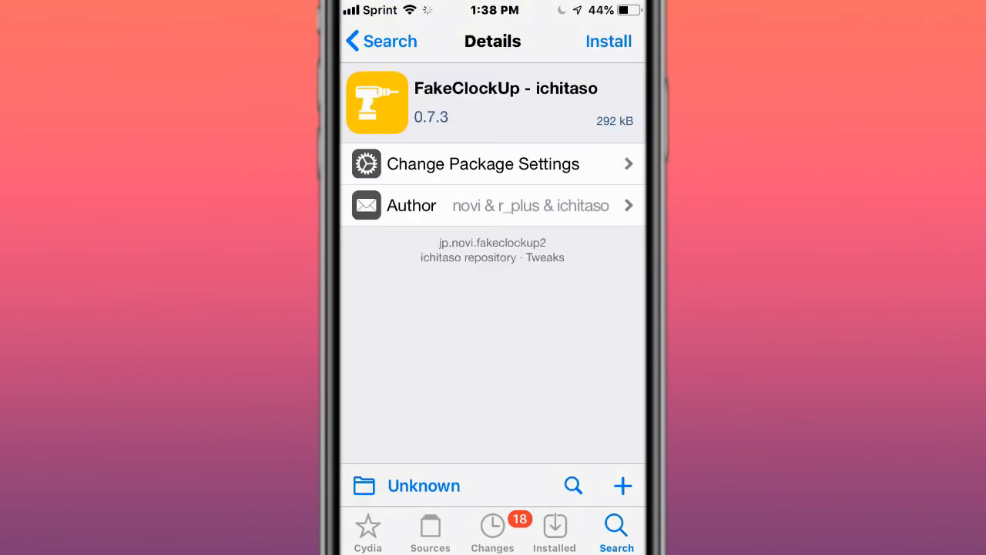
{"action": "scroll", "scroll_direction": "down", "scroll_amount": 3}
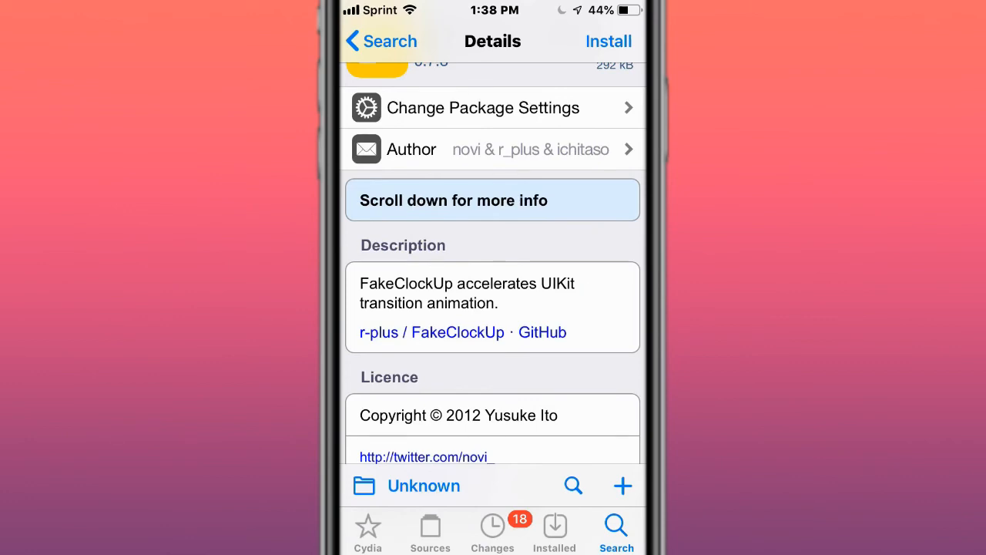
{"action": "scroll", "scroll_direction": "down", "scroll_amount": 3}
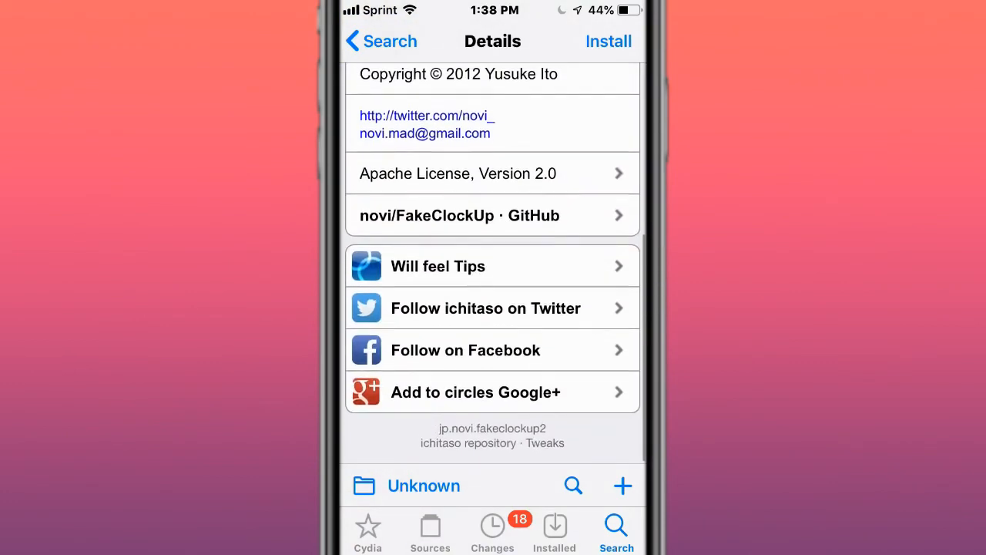